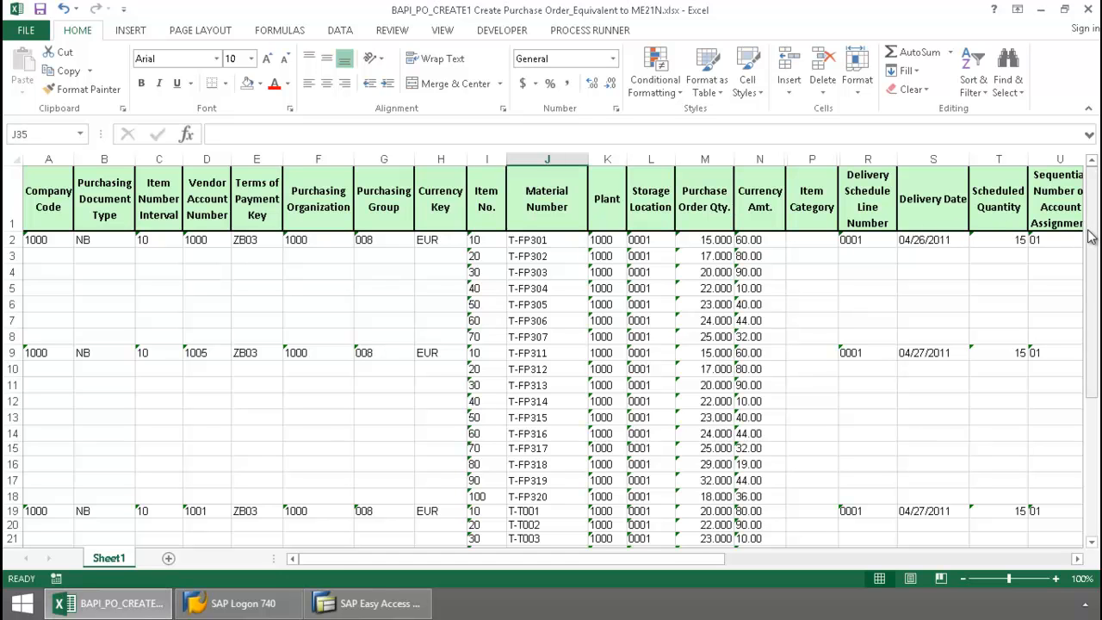
# Step: Run the Process Runner upload for rows 2–50 and confirm the SAP logon
pyautogui.scroll(-3)
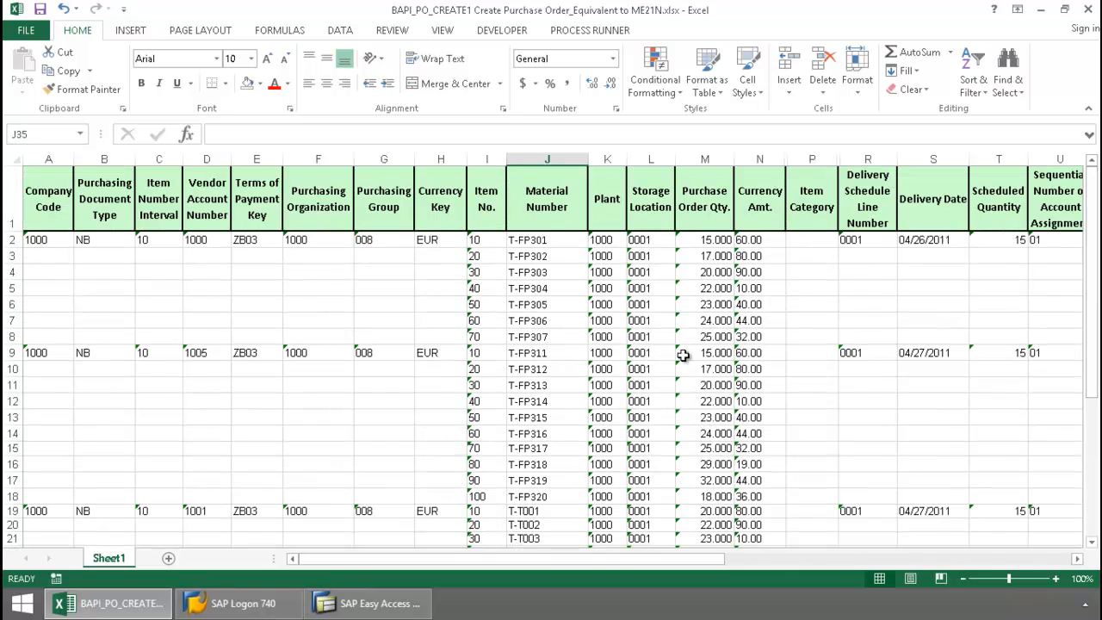
pyautogui.click(590, 30)
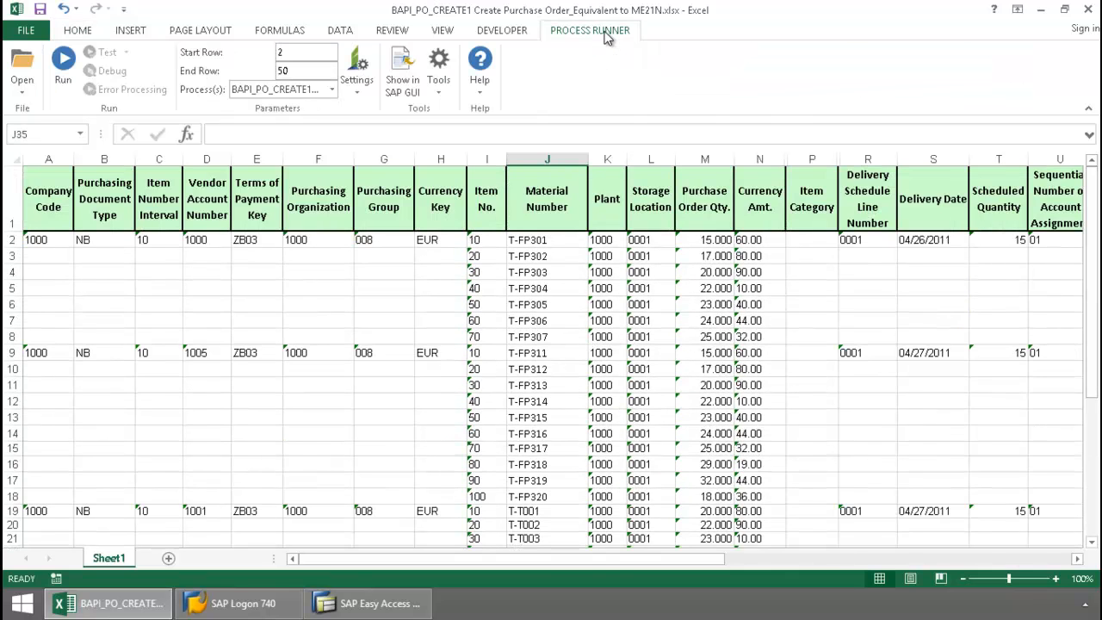
pyautogui.click(63, 62)
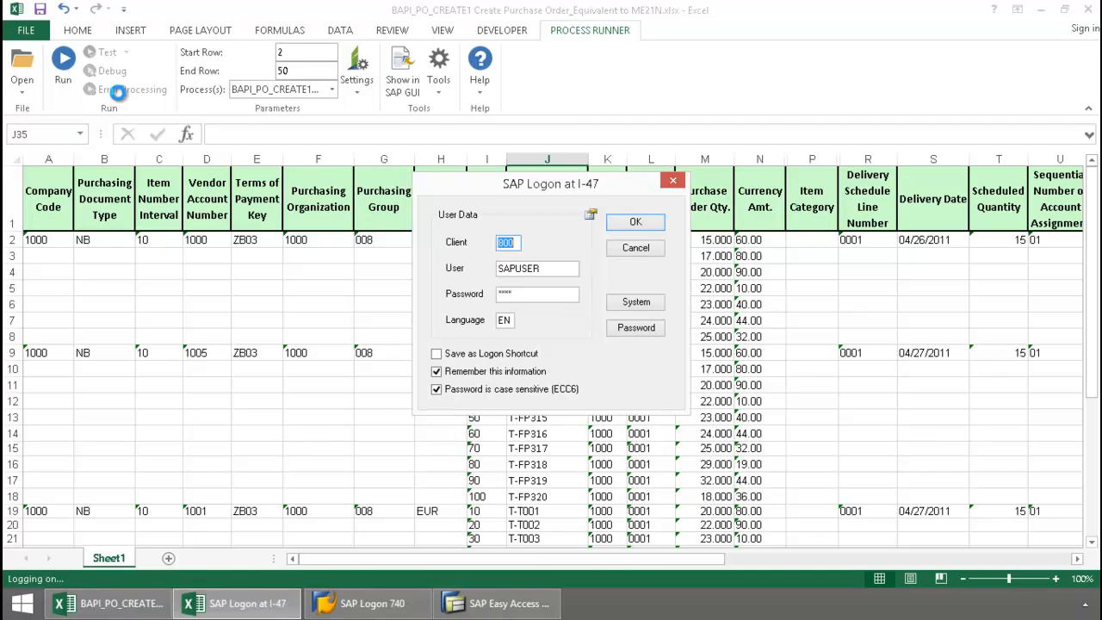
pyautogui.click(636, 221)
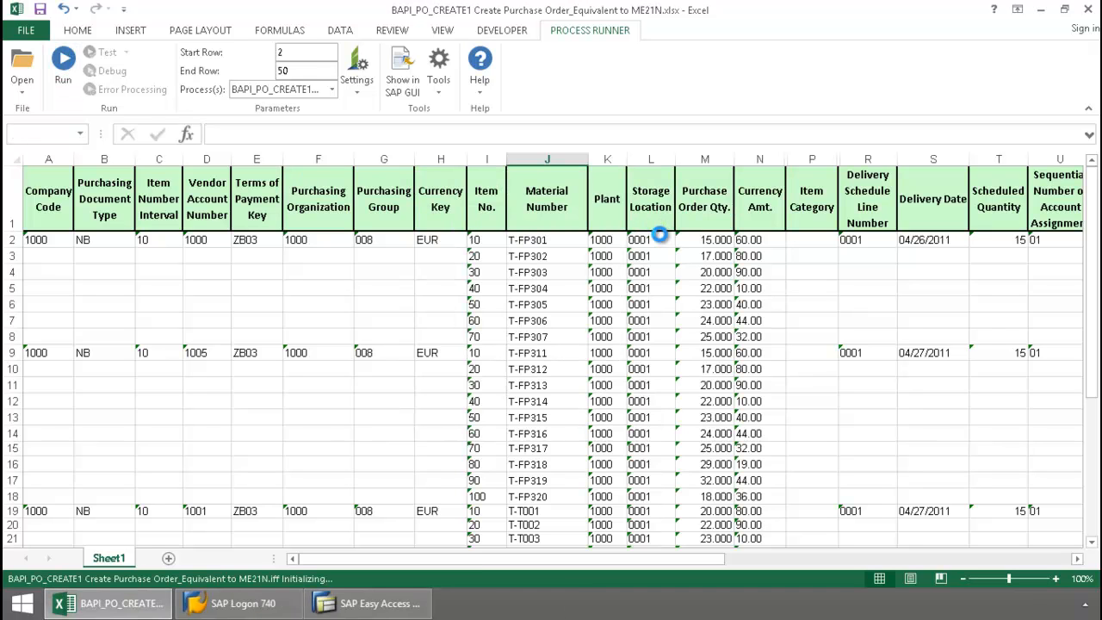
pyautogui.click(63, 62)
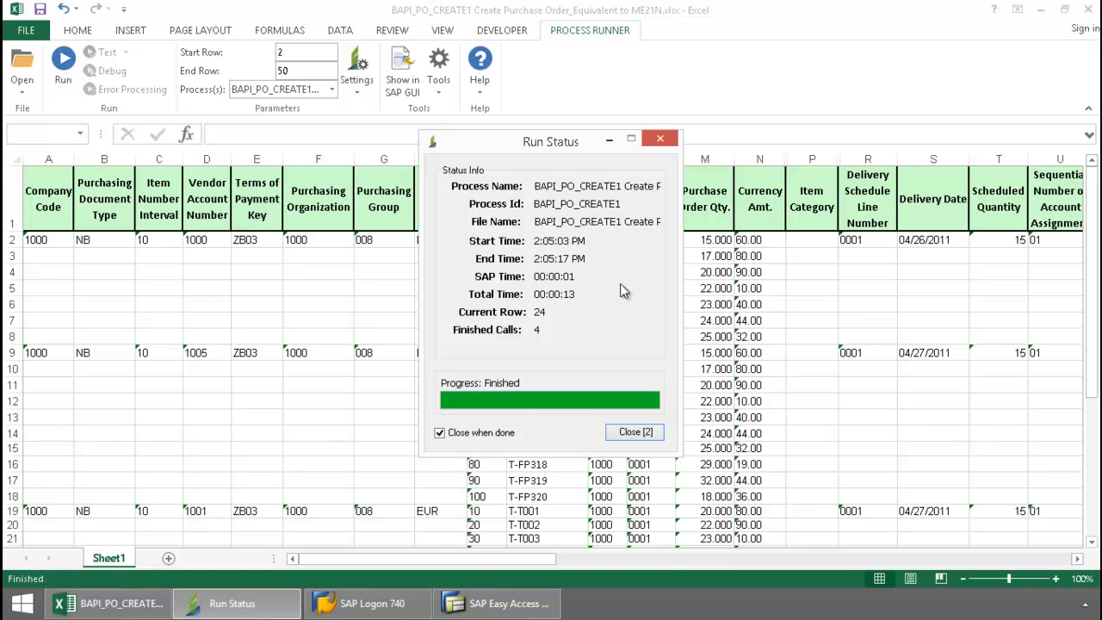
pyautogui.click(634, 431)
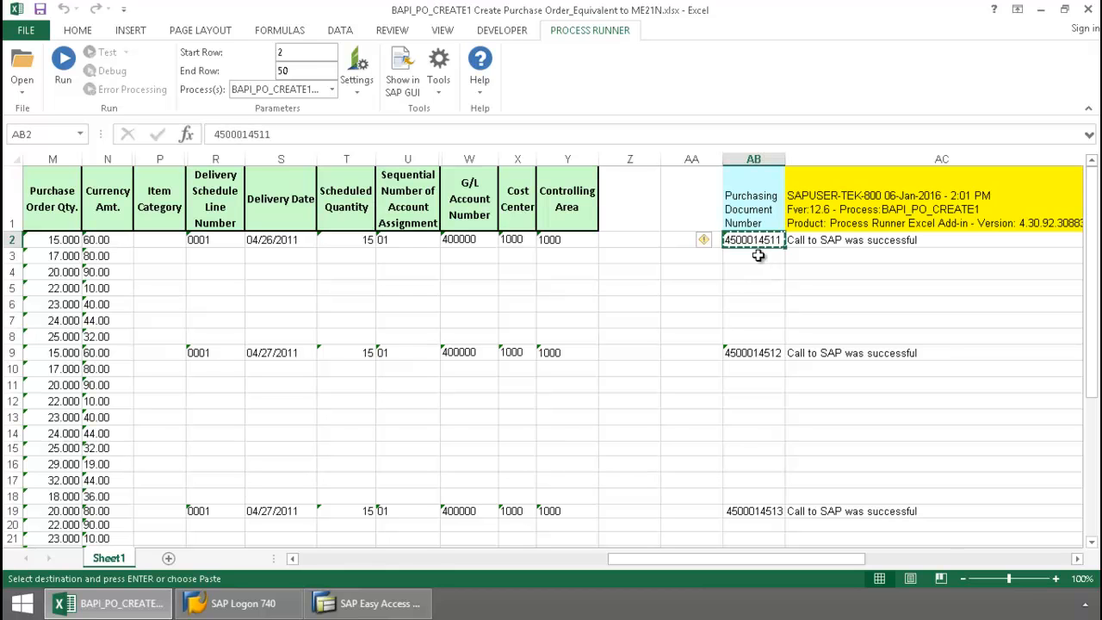
# Step: In SAP Easy Access, run ME23N to display the copied purchase order
pyautogui.click(366, 603)
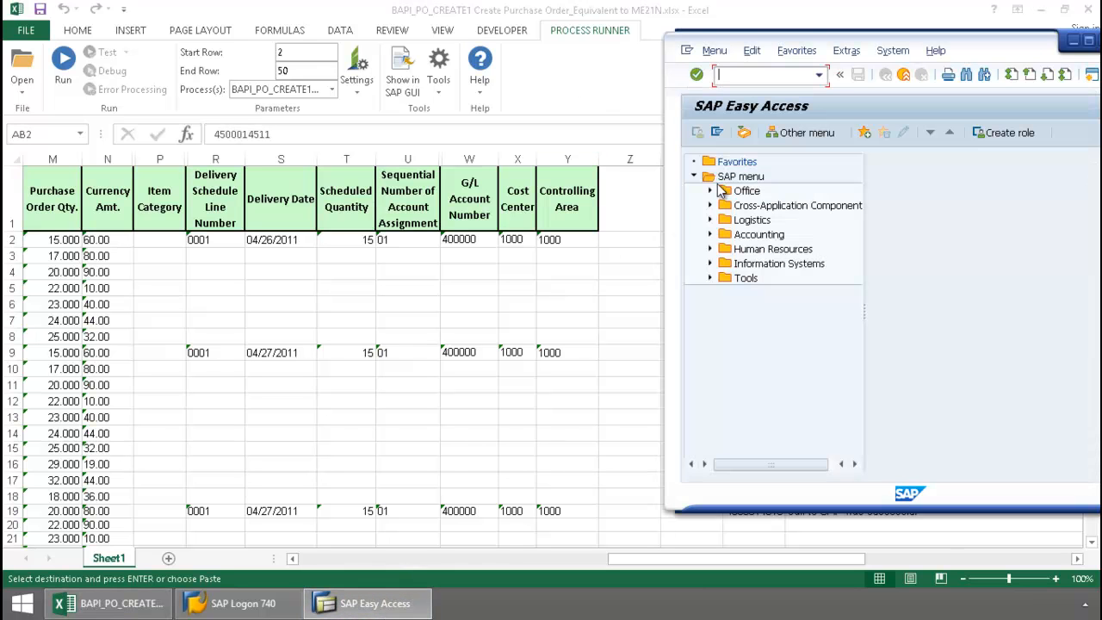
pyautogui.write('ME')
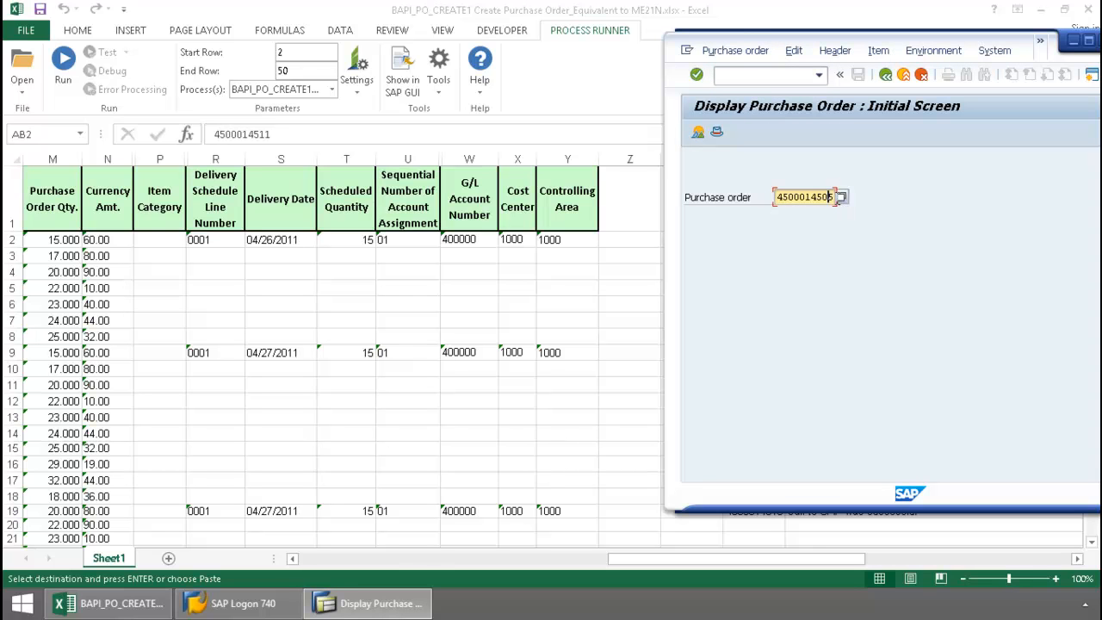
pyautogui.click(841, 196)
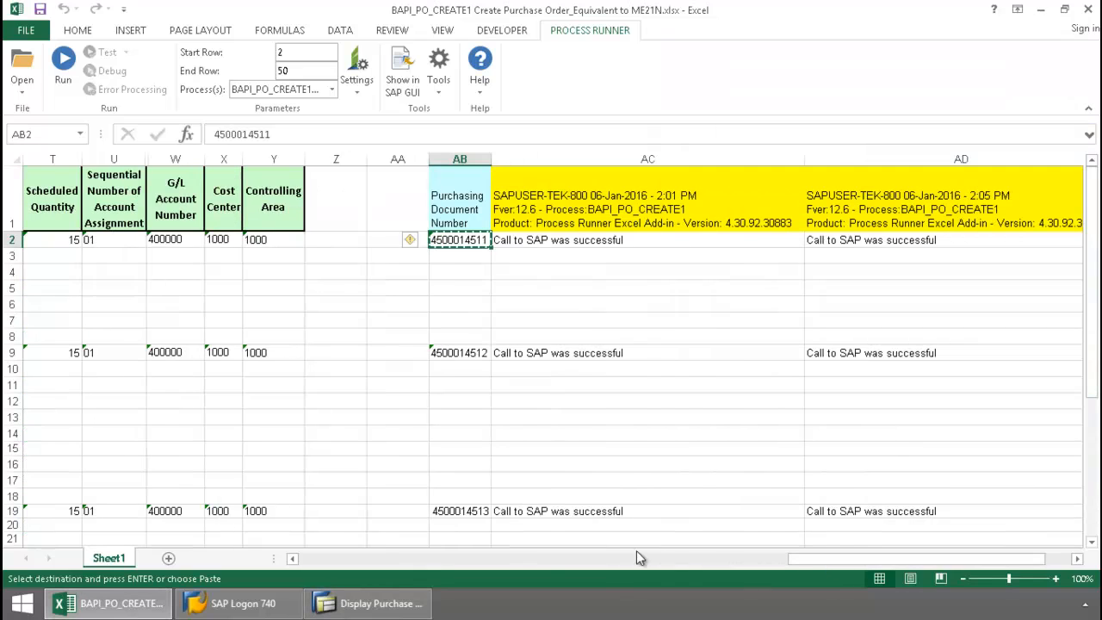
pyautogui.hscroll(-3)
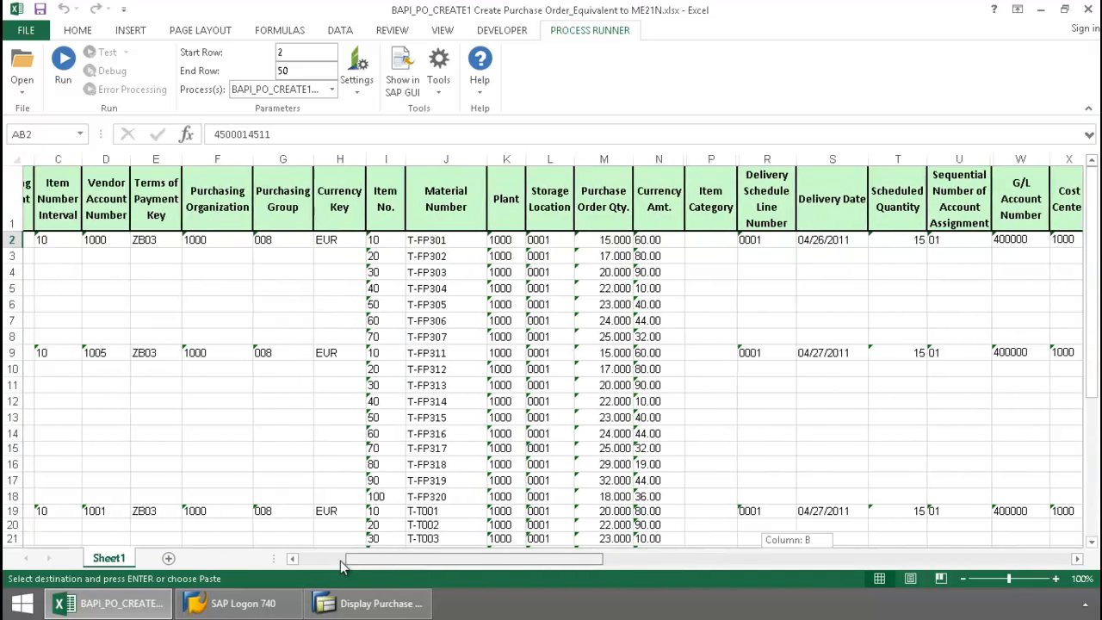
pyautogui.click(368, 602)
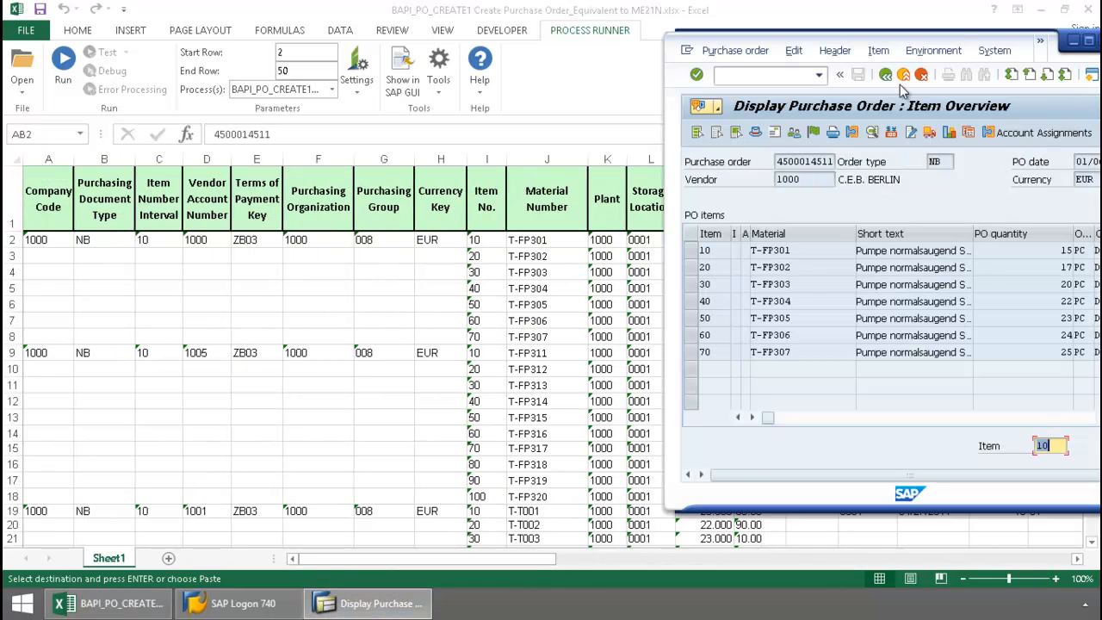